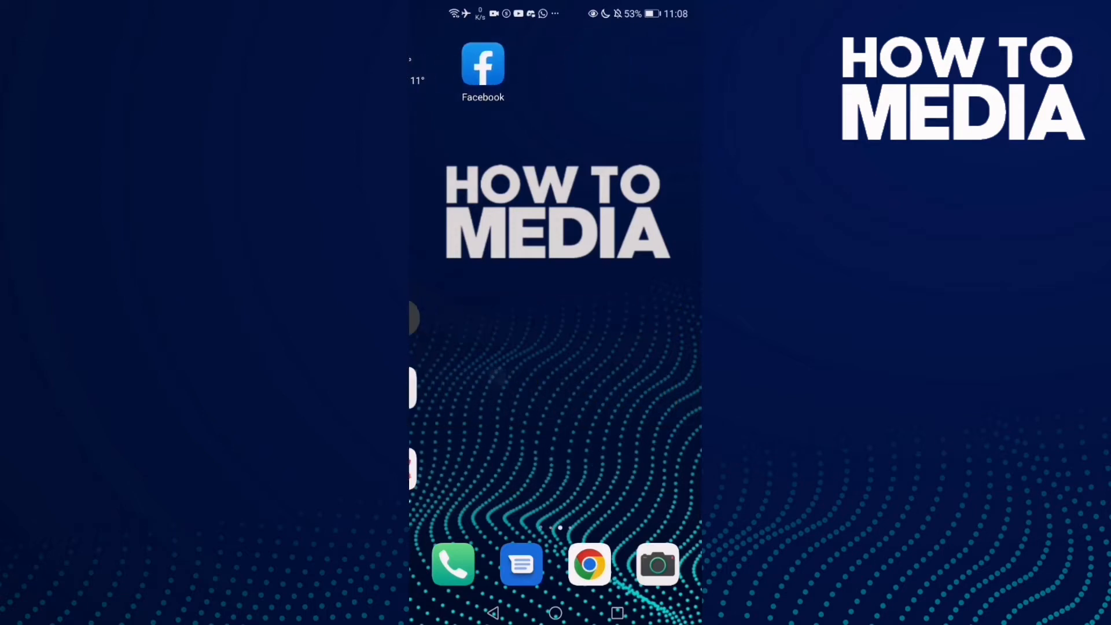
Launch Facebook and open Settings from the menu's Settings & Privacy section
left_click(482, 67)
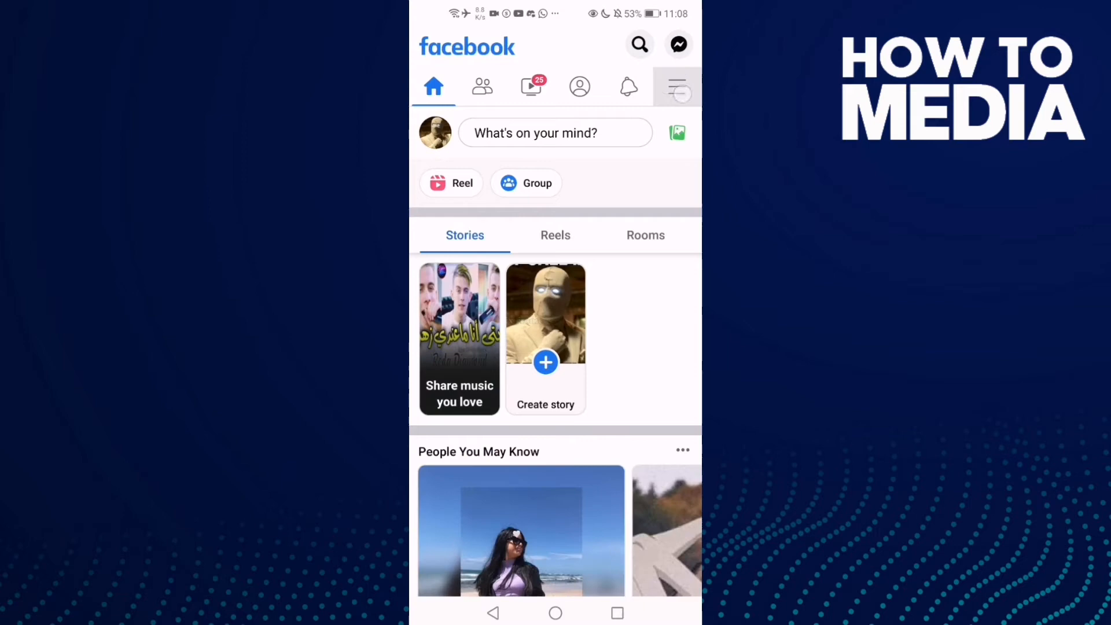
left_click(675, 86)
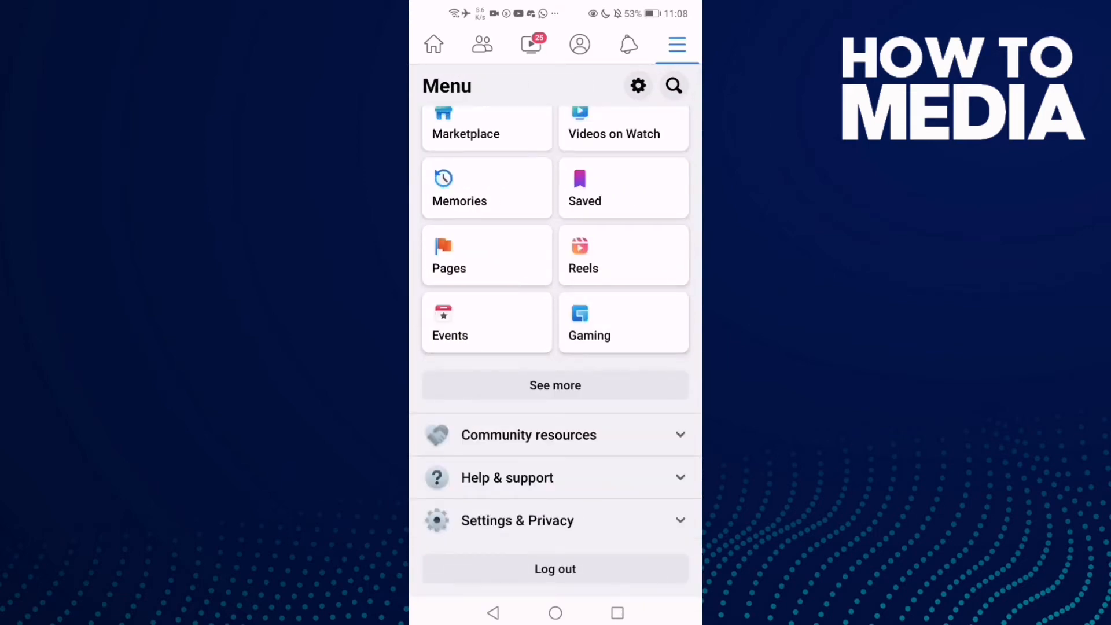
left_click(517, 520)
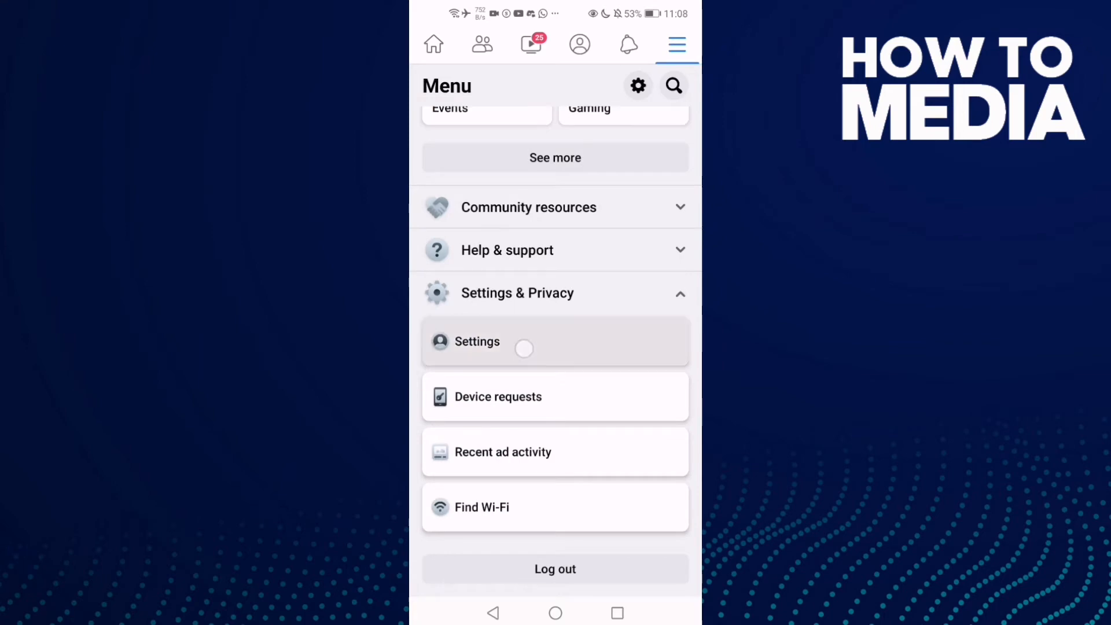
left_click(477, 341)
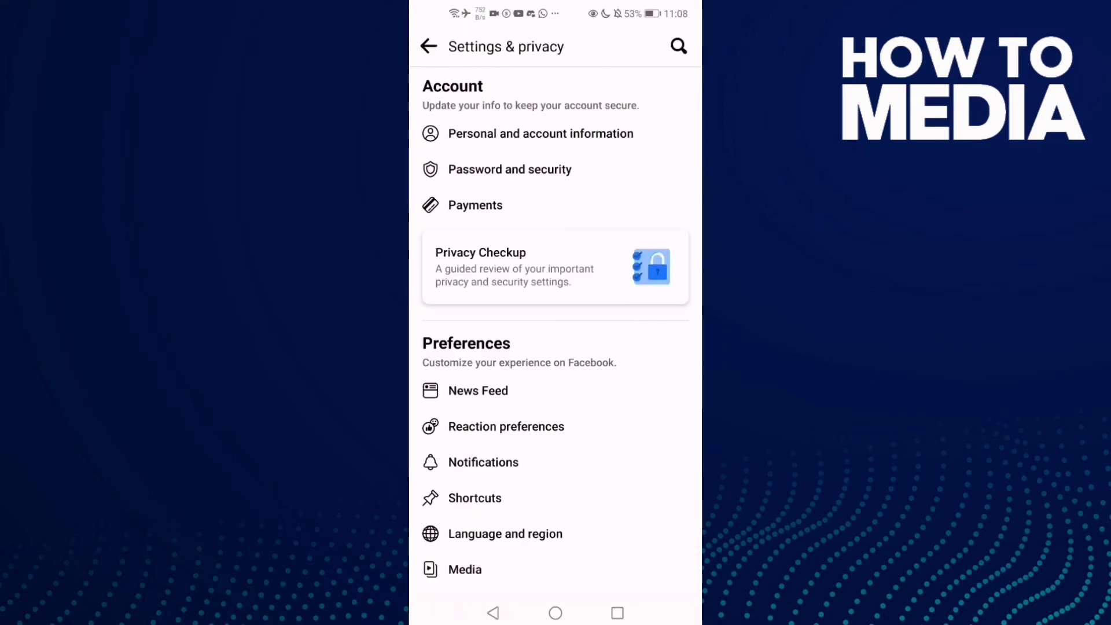
Scroll to Permissions and open the Browser settings with the autofill options
scroll("down", 3)
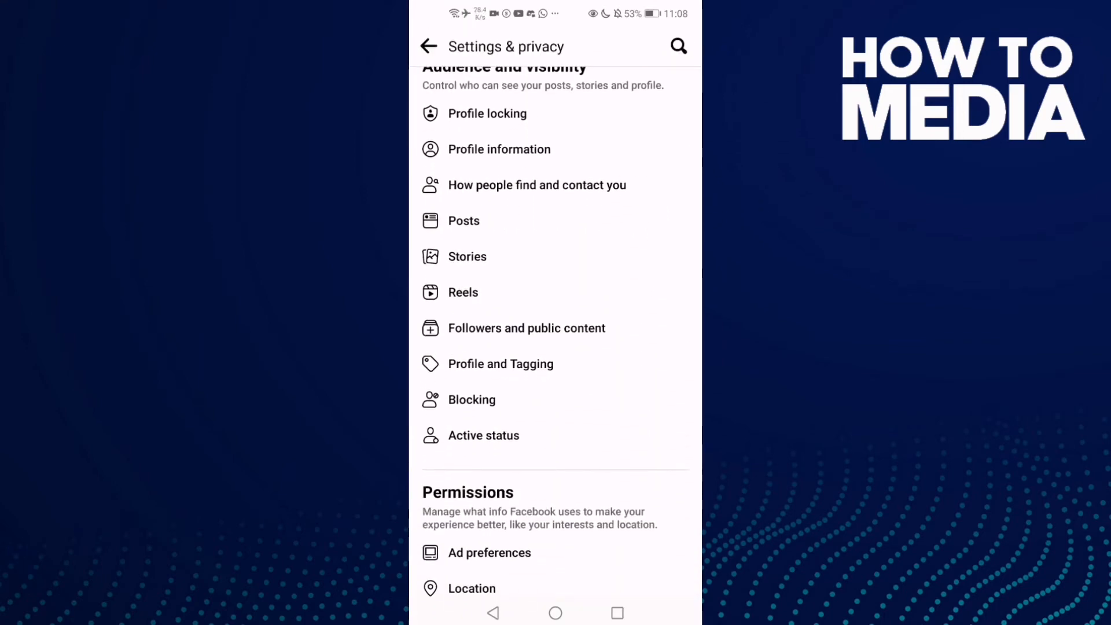
scroll("down", 3)
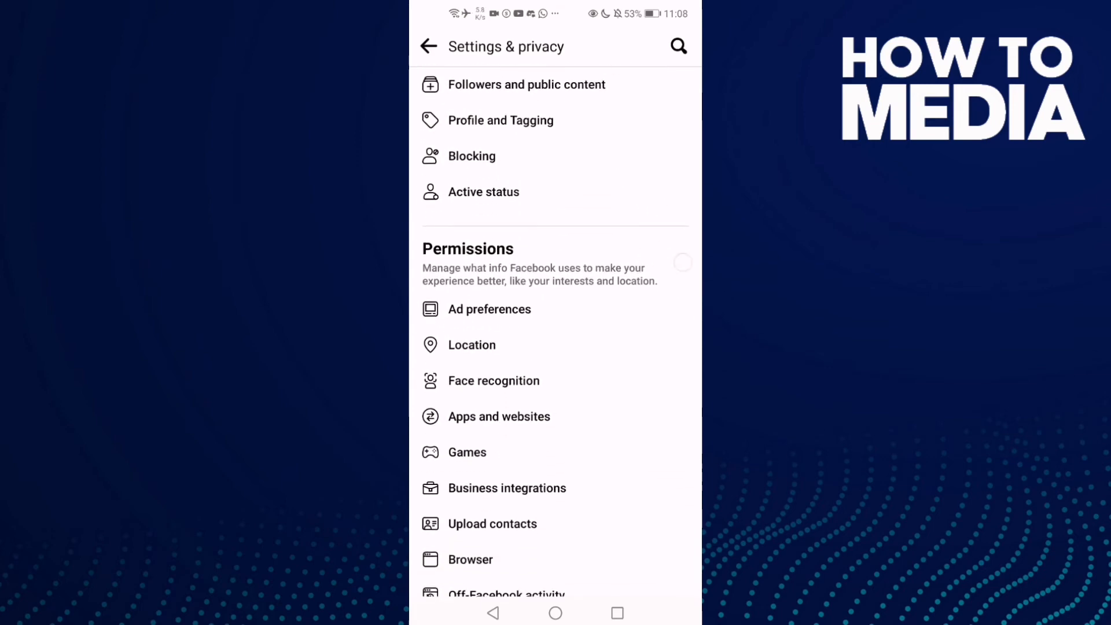
scroll("down", 3)
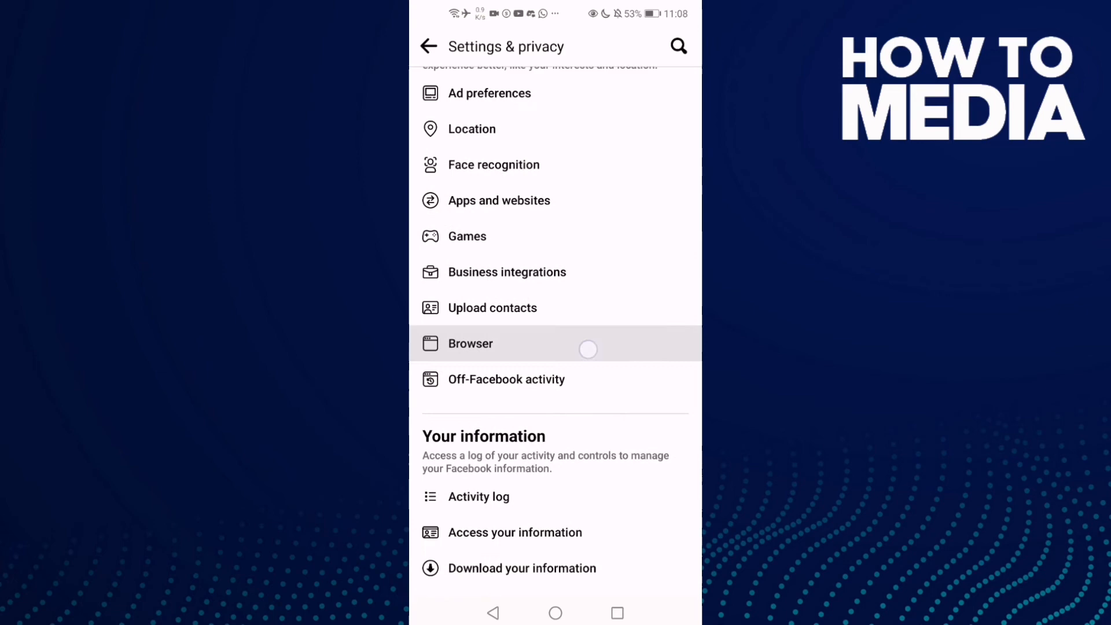
left_click(469, 343)
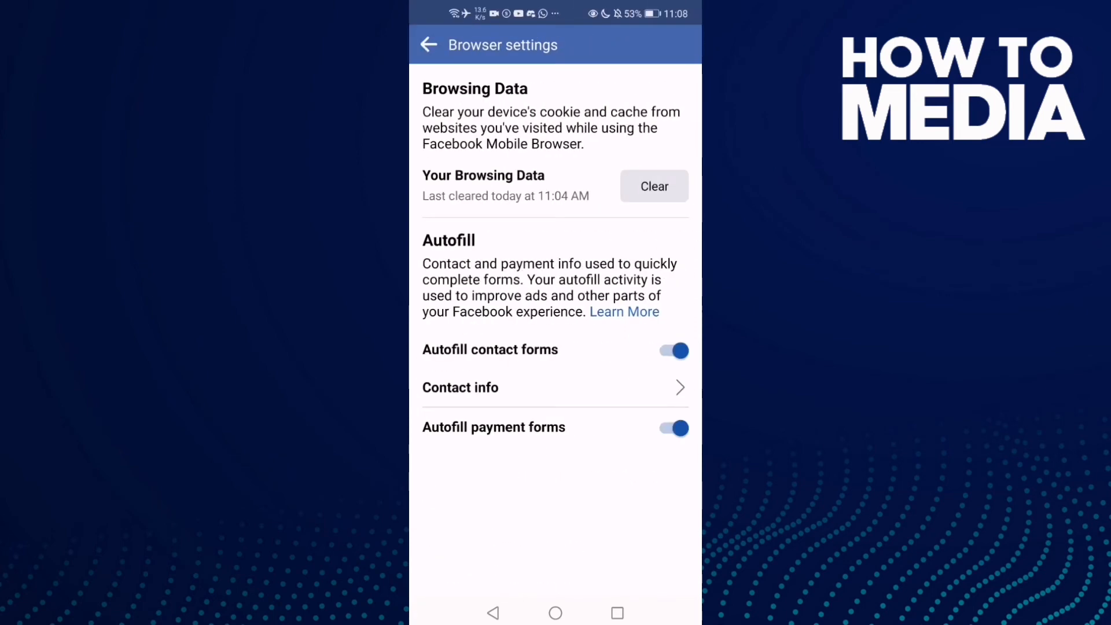